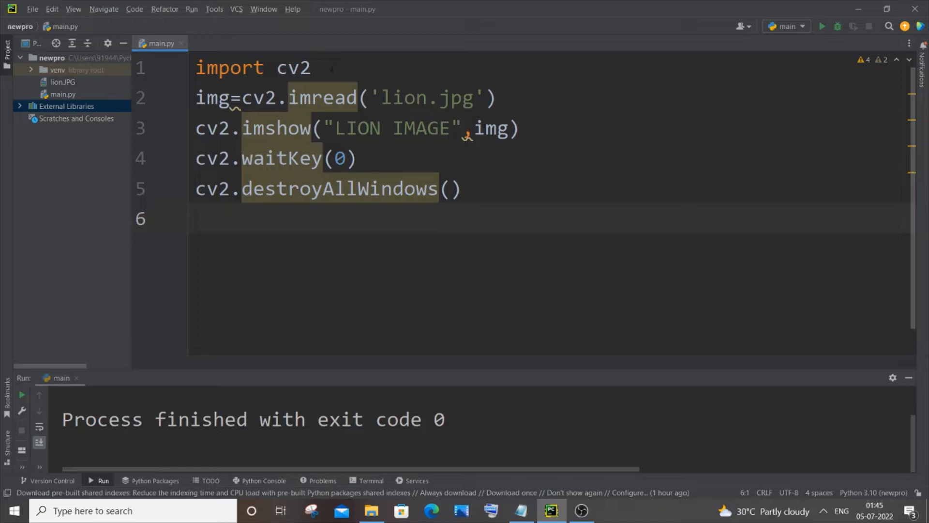
# Run the script as it stands
pyautogui.doubleClick(293, 68)
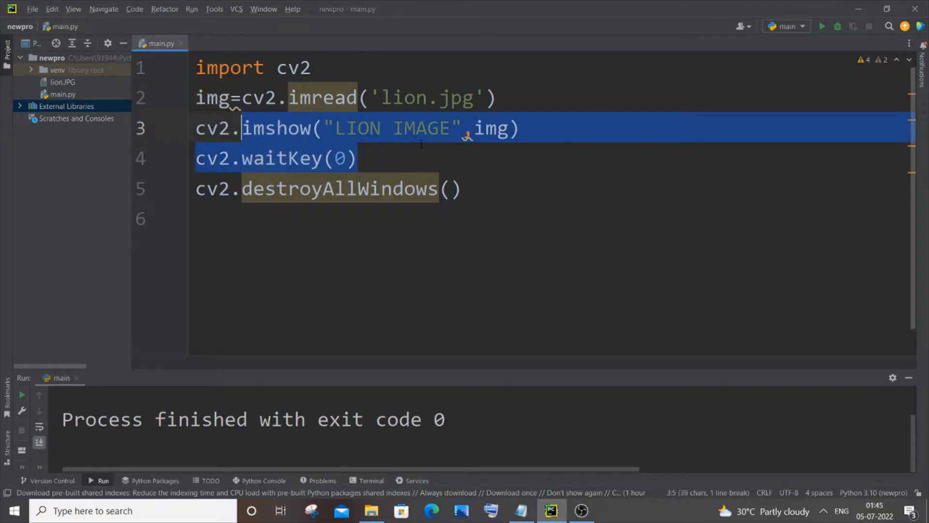
pyautogui.click(461, 188)
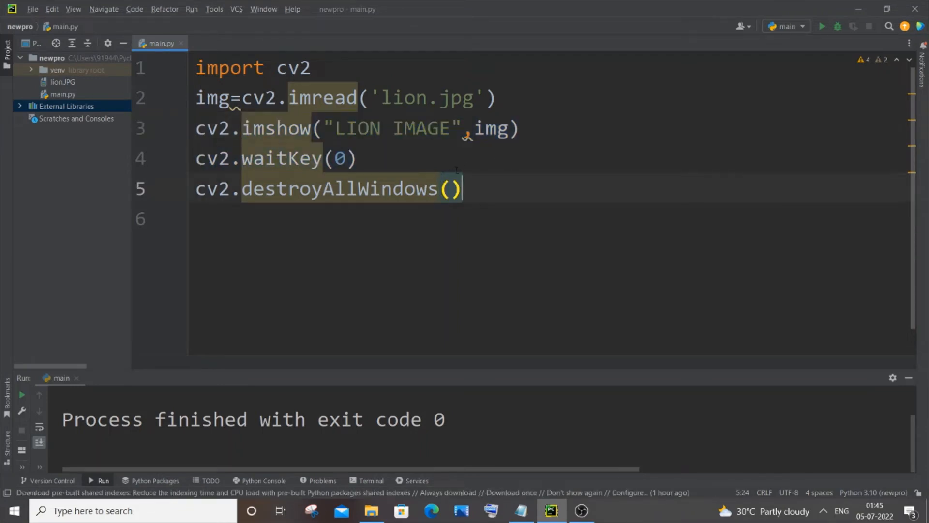
pyautogui.moveTo(822, 26)
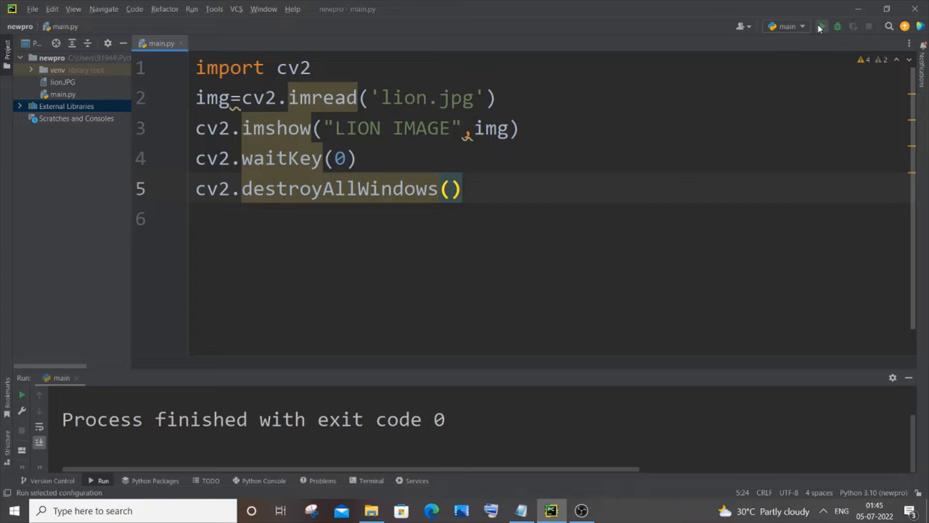
pyautogui.click(821, 26)
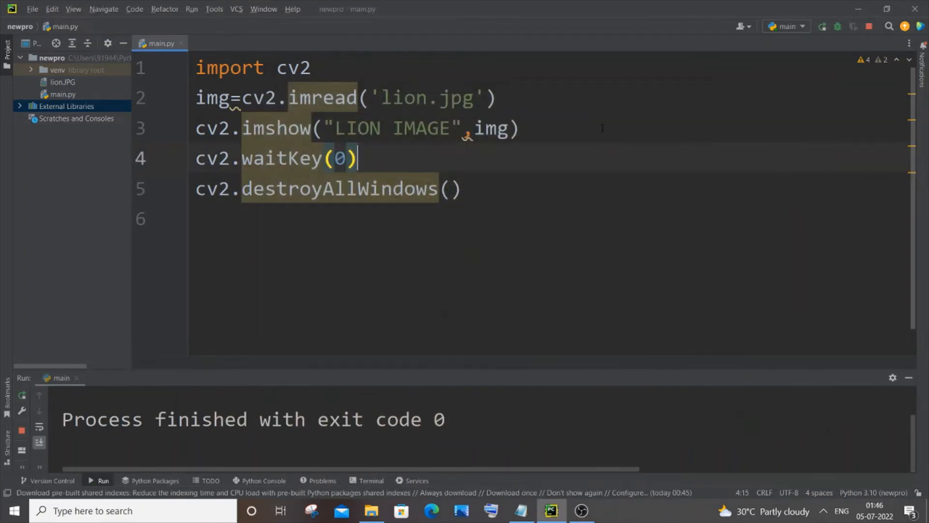
pyautogui.click(520, 128)
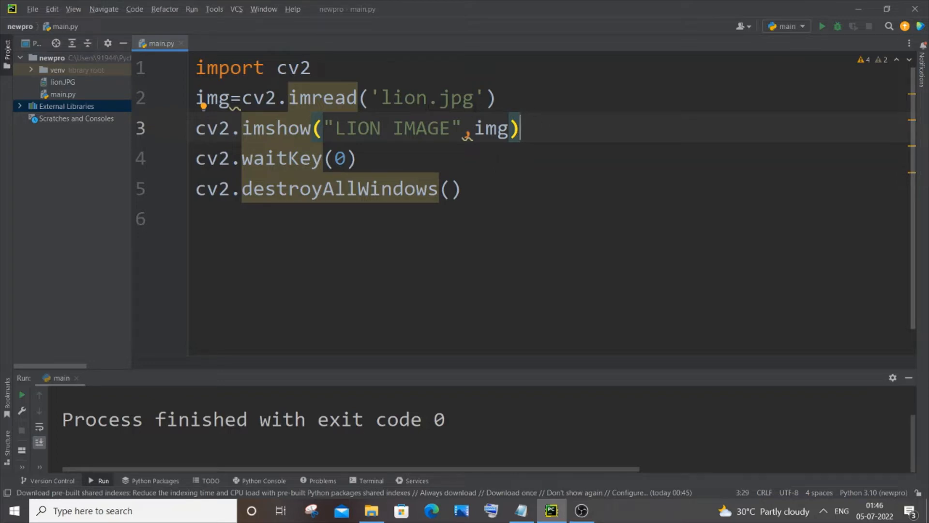
# Add cv2.IMREAD_GRAYSCALE as the second imread argument after 'lion.jpg'
pyautogui.click(486, 98)
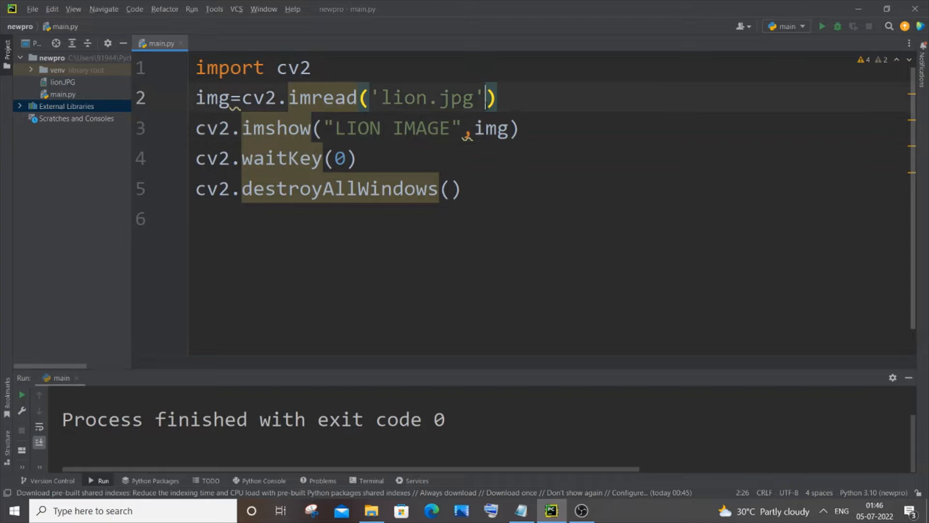
pyautogui.doubleClick(403, 98)
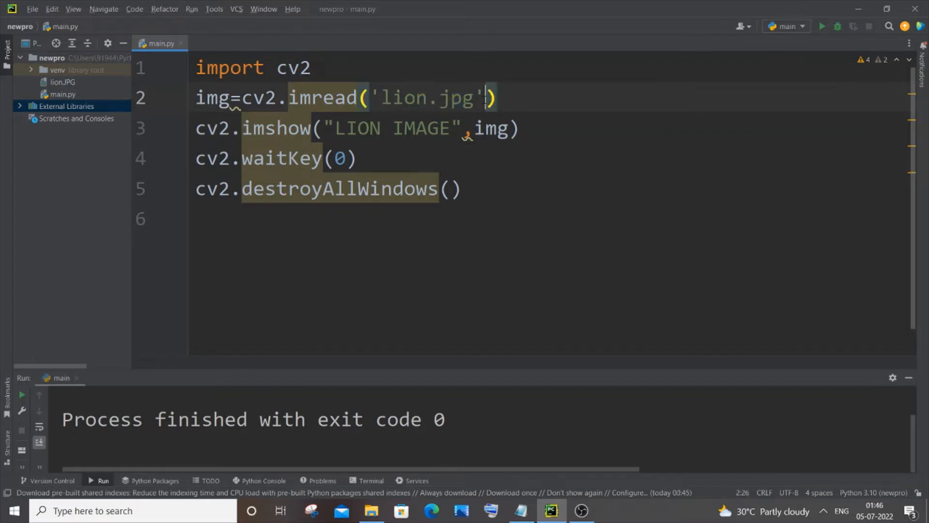
pyautogui.write(',')
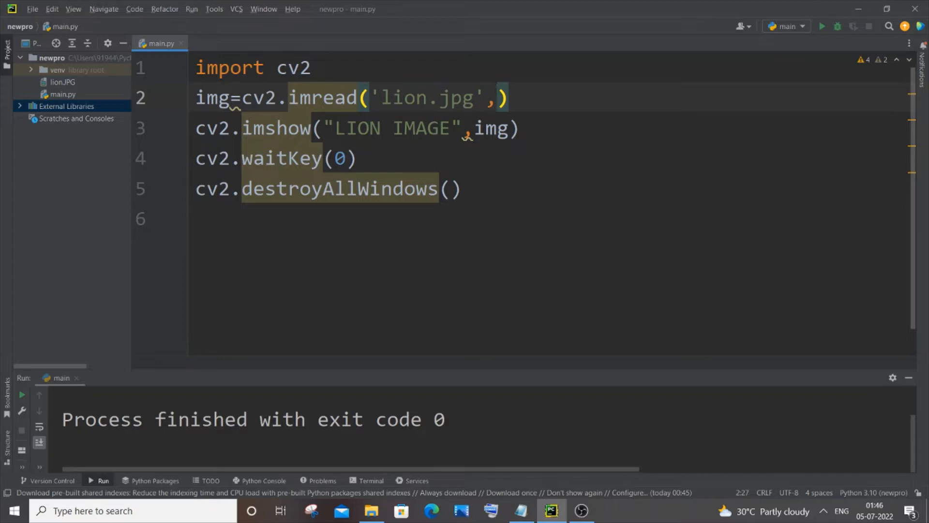
pyautogui.write('cv2')
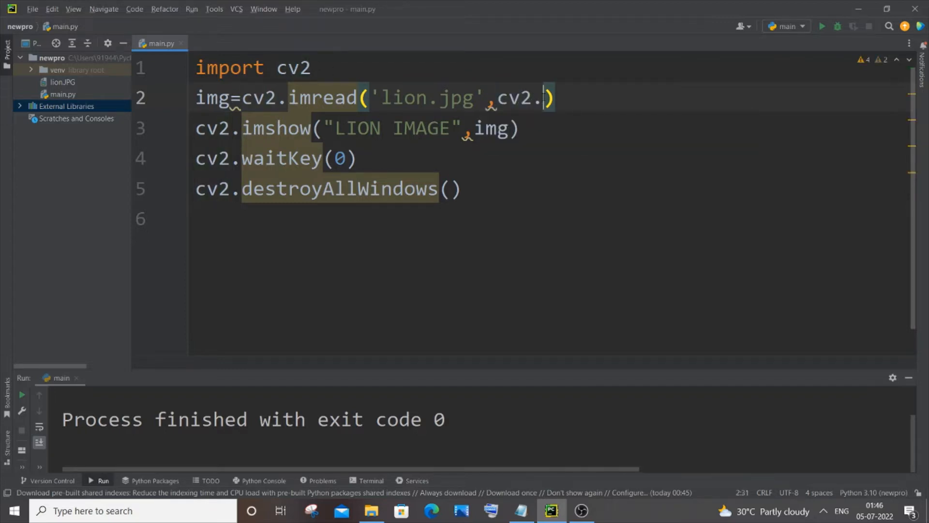
pyautogui.write('.')
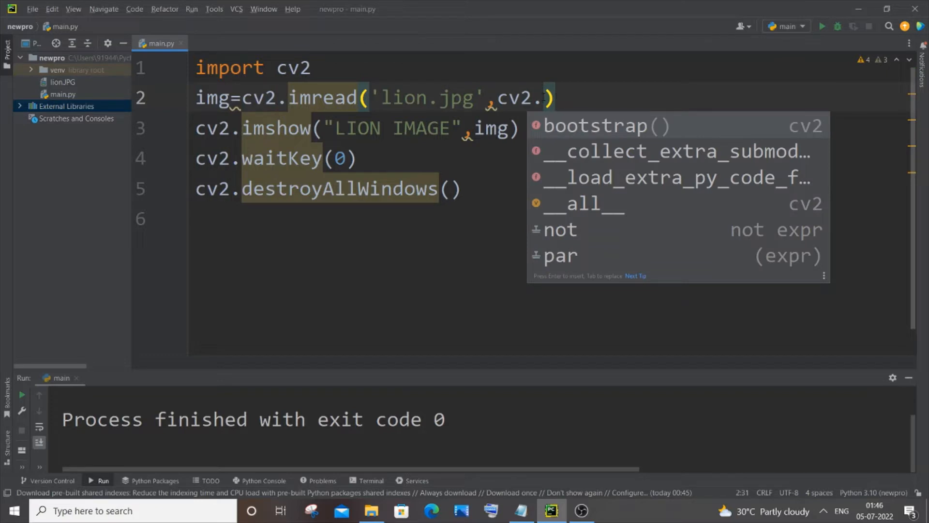
pyautogui.write('IM')
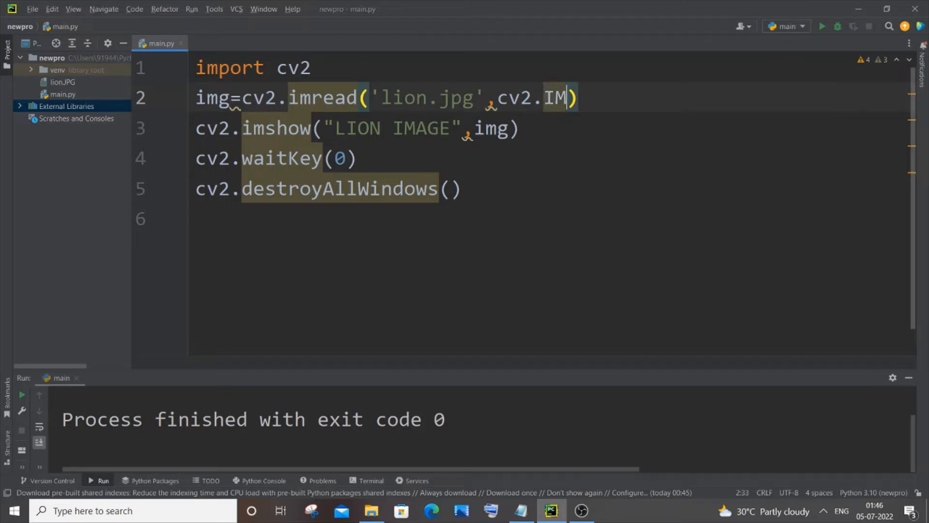
pyautogui.write('READ')
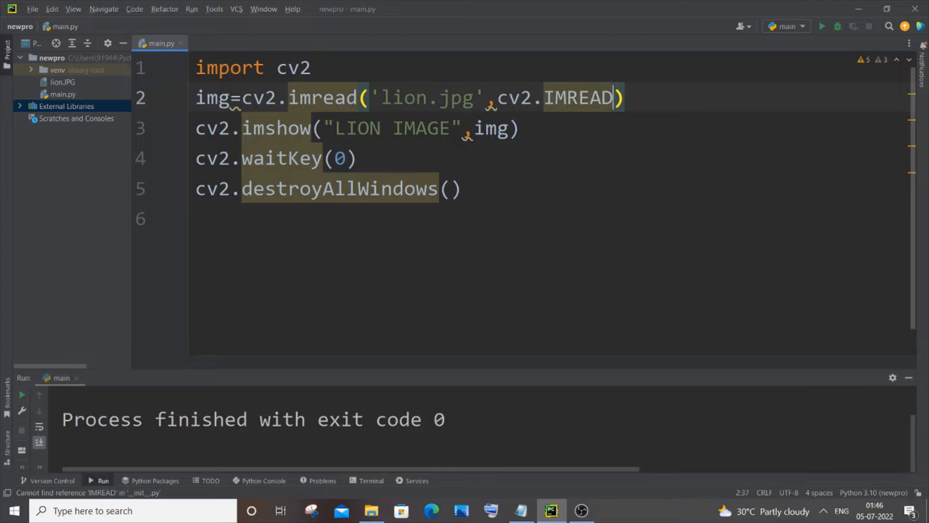
pyautogui.write('_G')
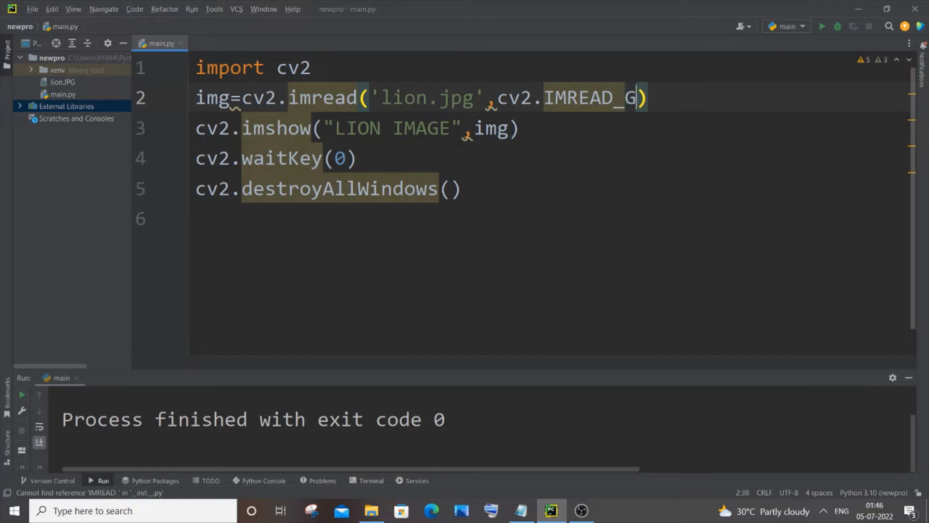
pyautogui.write('RAYSCALE')
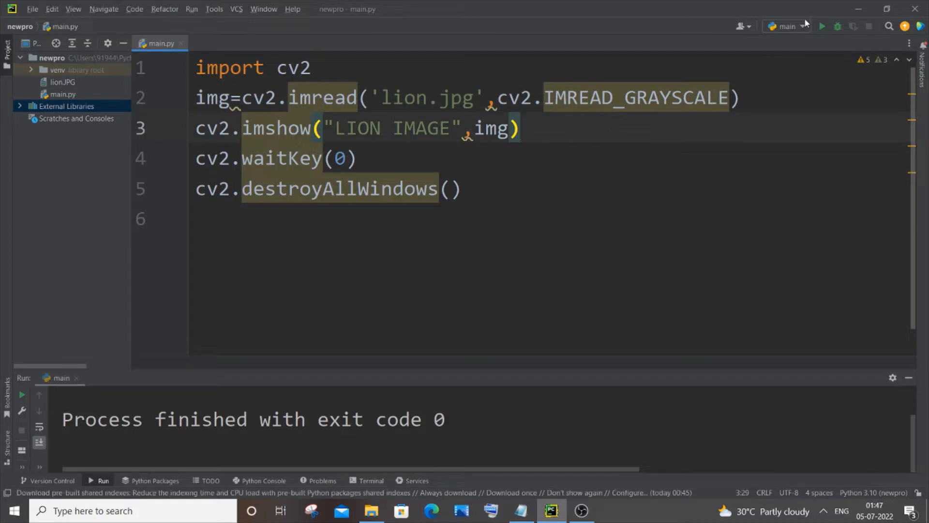
# Run the script and close the grayscale lion preview
pyautogui.click(823, 27)
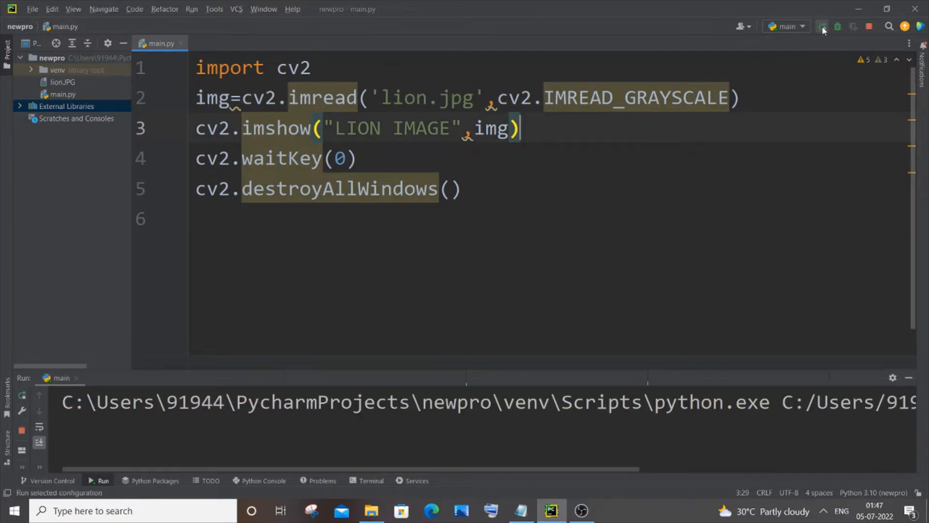
pyautogui.click(823, 26)
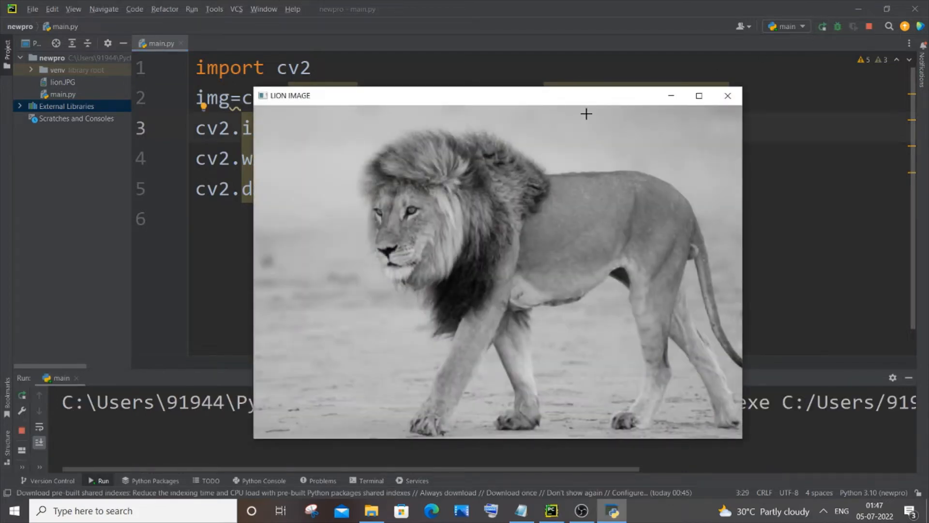
pyautogui.moveTo(630, 99)
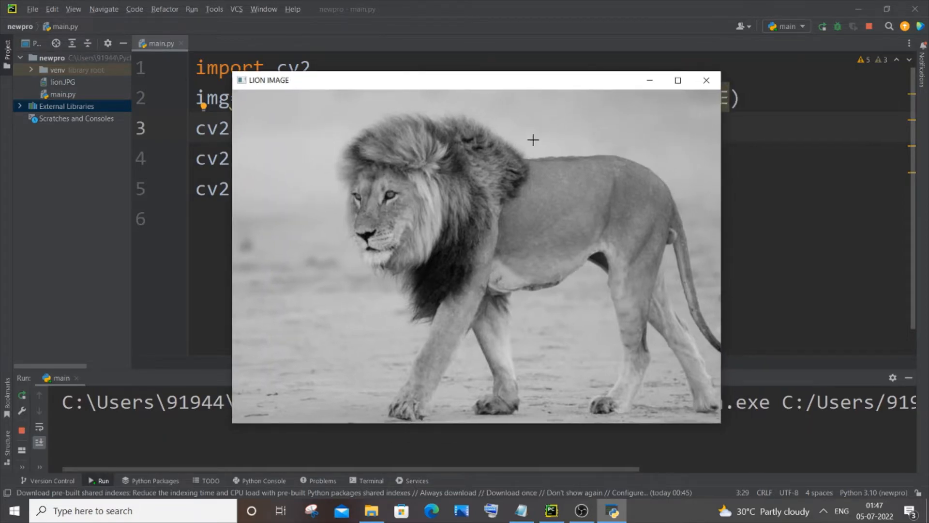
pyautogui.moveTo(525, 146)
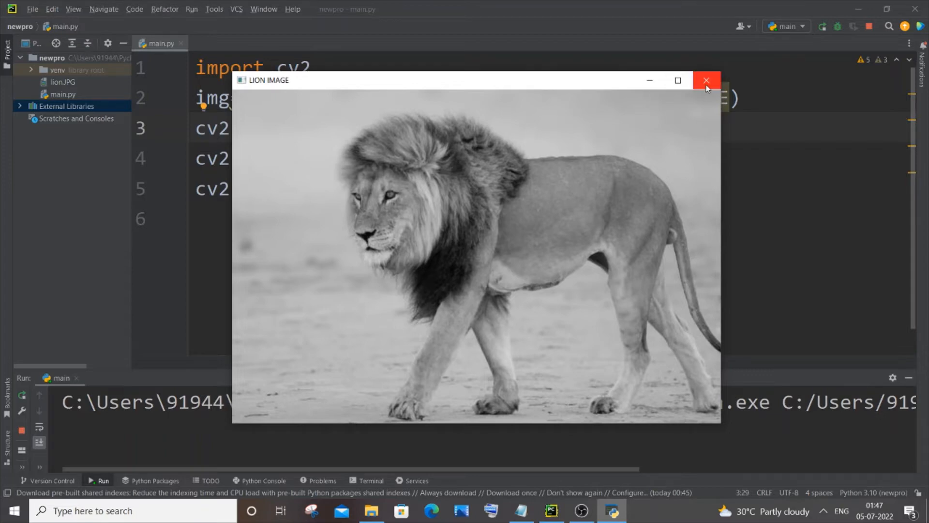
pyautogui.click(707, 80)
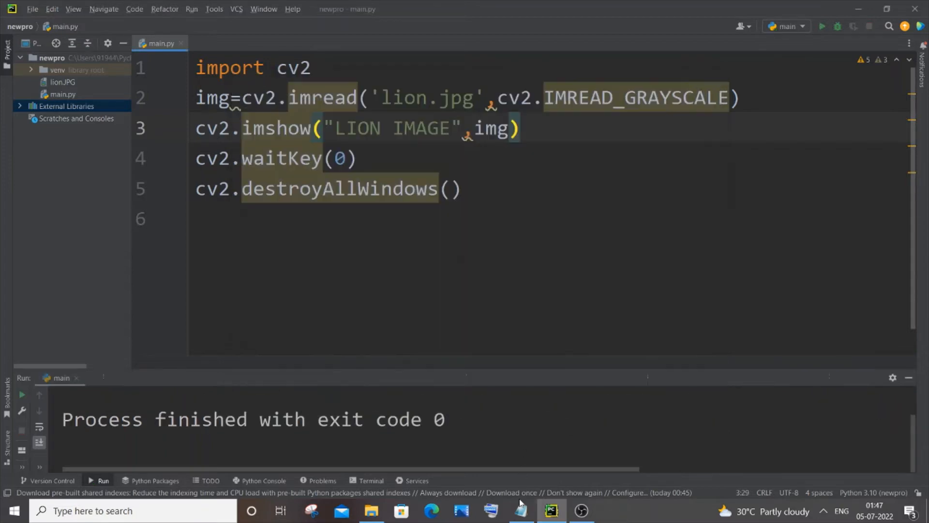
# Select the threshold line in the Notepad note and return to the script editor
pyautogui.click(520, 510)
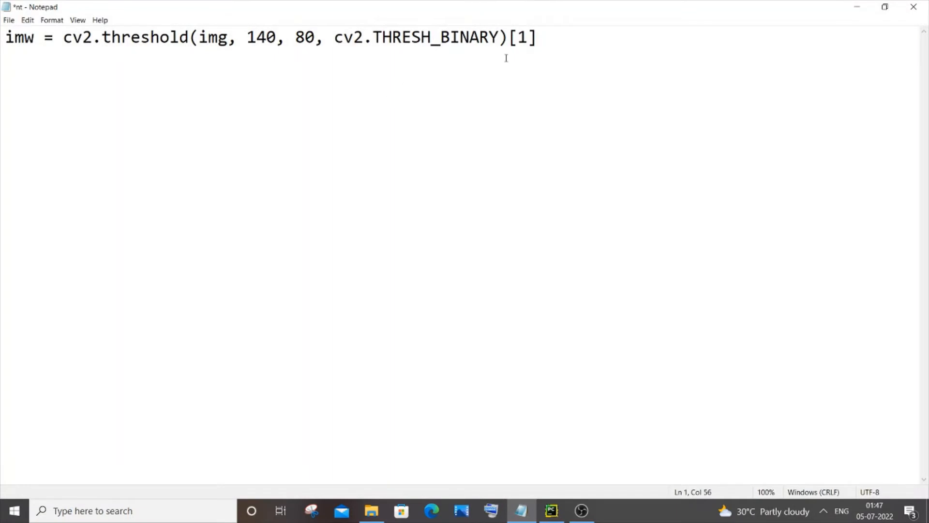
pyautogui.press('ctrl+a')
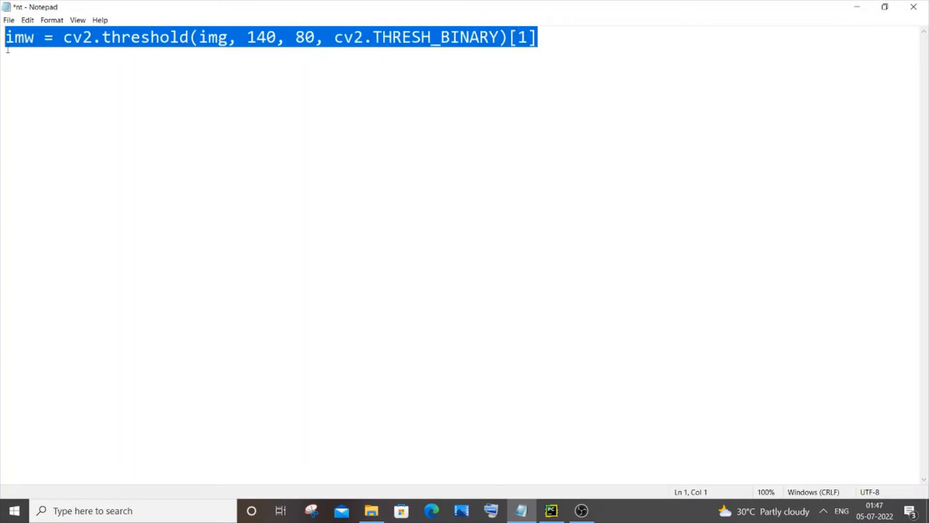
pyautogui.click(551, 510)
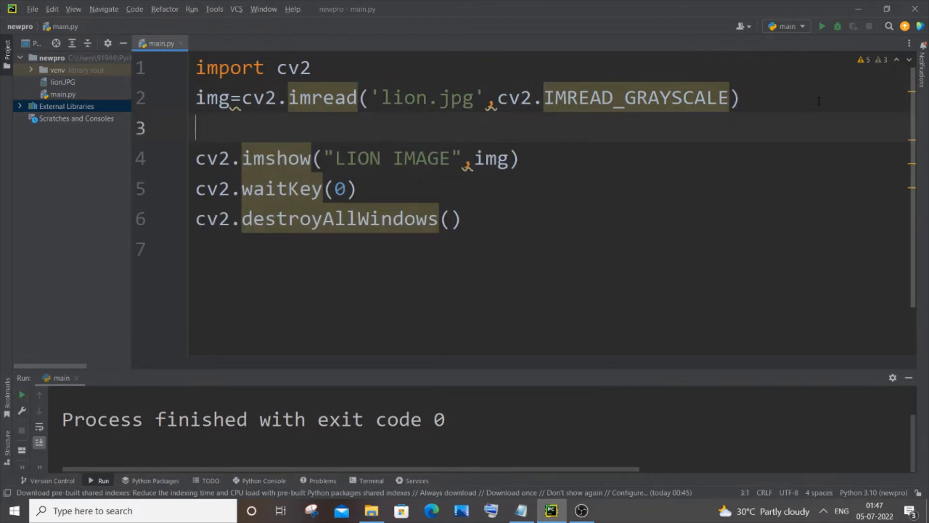
# Paste imw = cv2.threshold(img, 140, 80, cv2.THRESH_BINARY)[1], then change 80 to 100
pyautogui.write('imw = cv2.threshold(img, 140, 80, cv2.THRESH_BINARY)[1]')
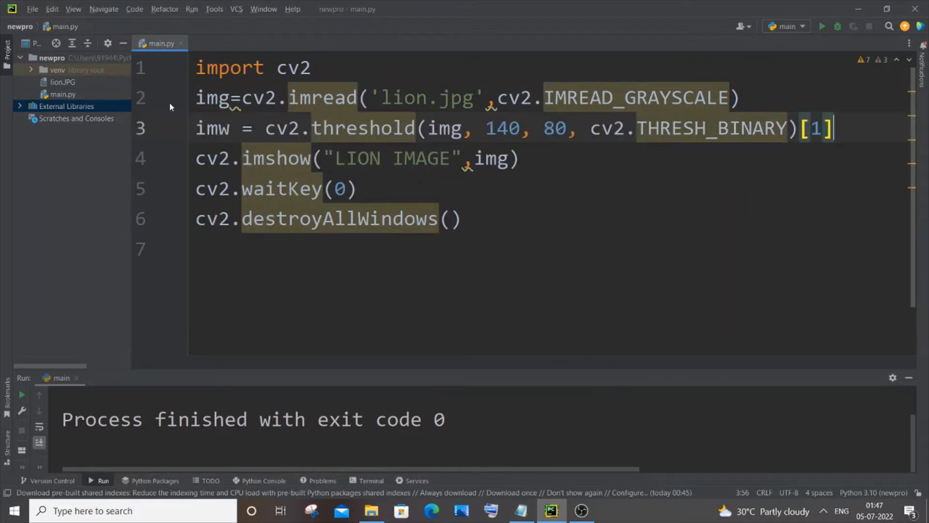
pyautogui.click(213, 98)
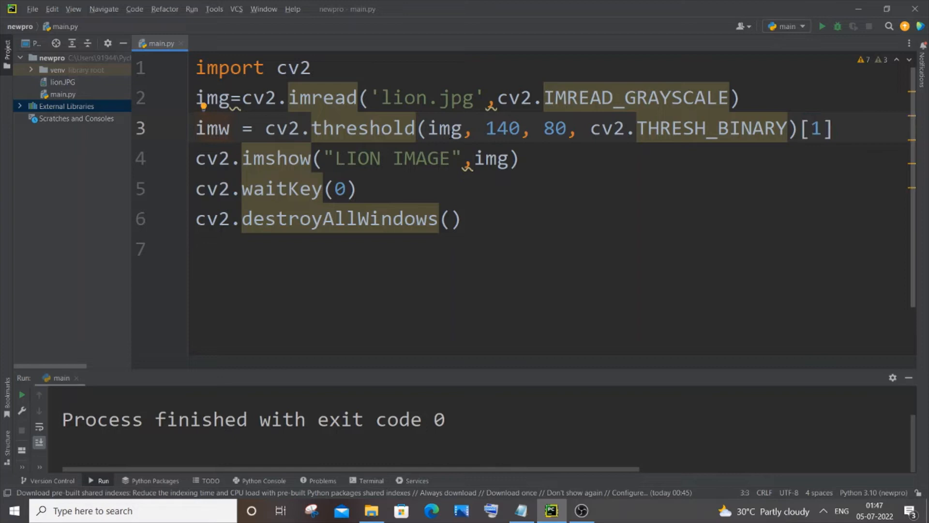
pyautogui.doubleClick(213, 98)
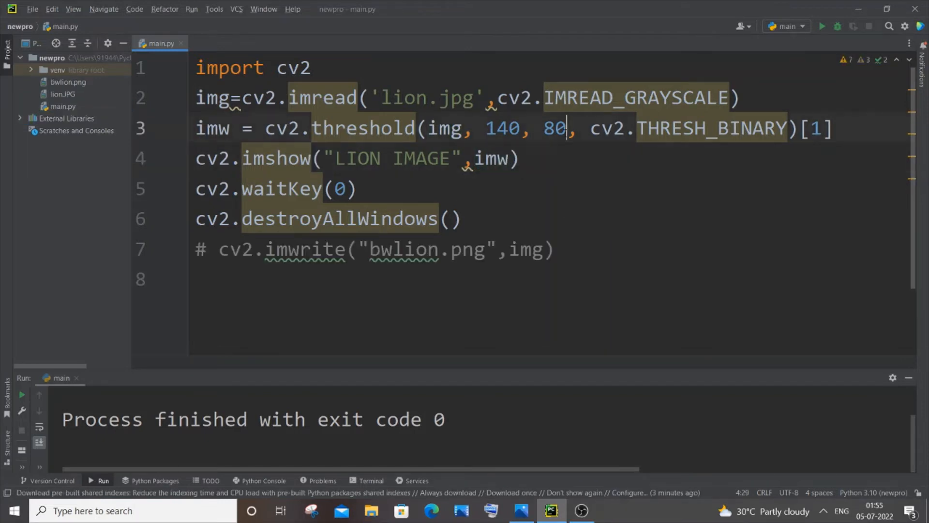
pyautogui.write('100')
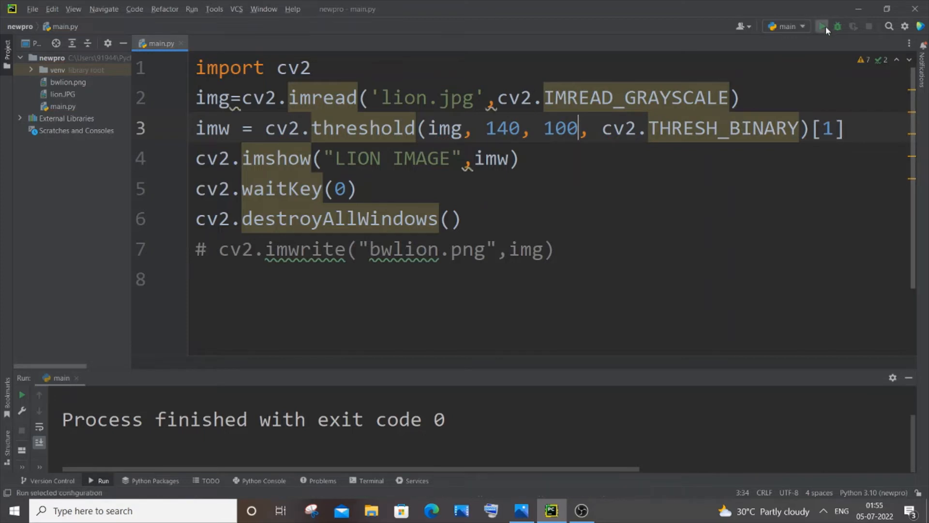
# Run the threshold script, change the maximum value to 250, and rerun it
pyautogui.click(823, 26)
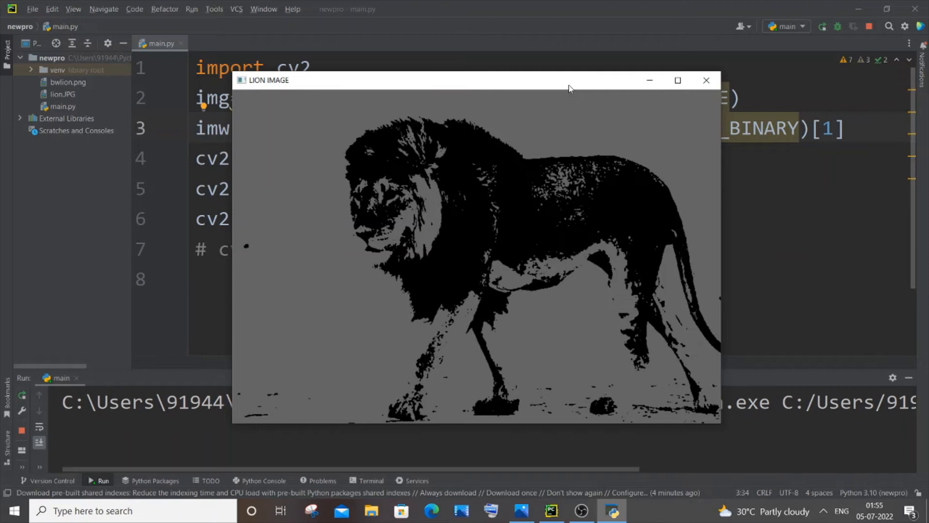
pyautogui.click(704, 80)
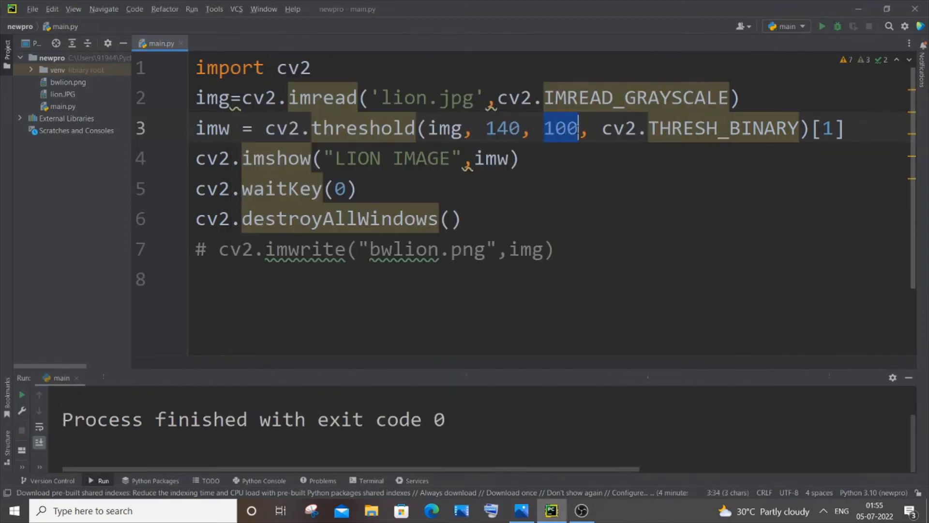
pyautogui.write('25')
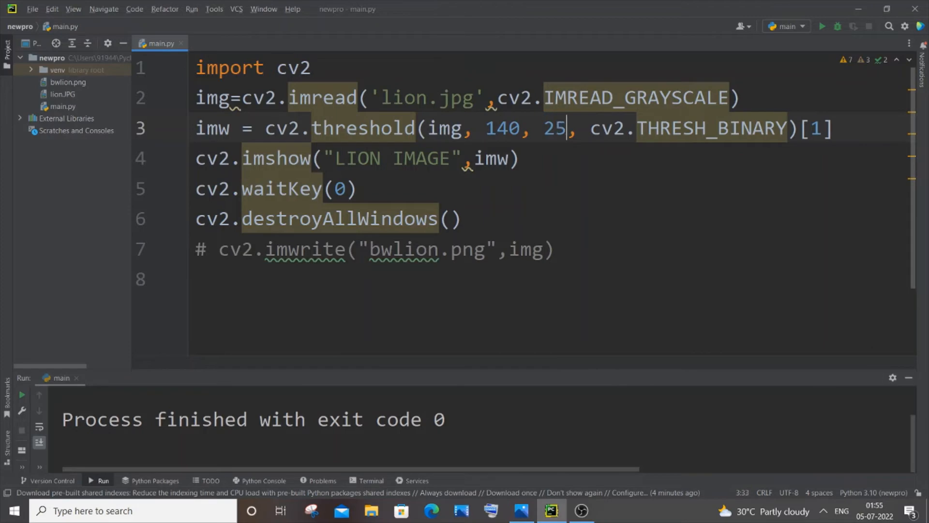
pyautogui.click(821, 26)
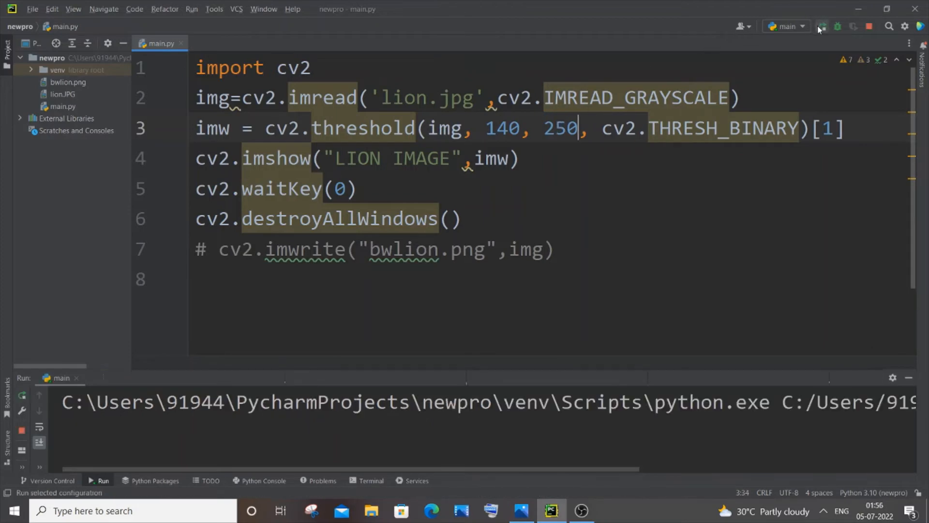
pyautogui.click(822, 27)
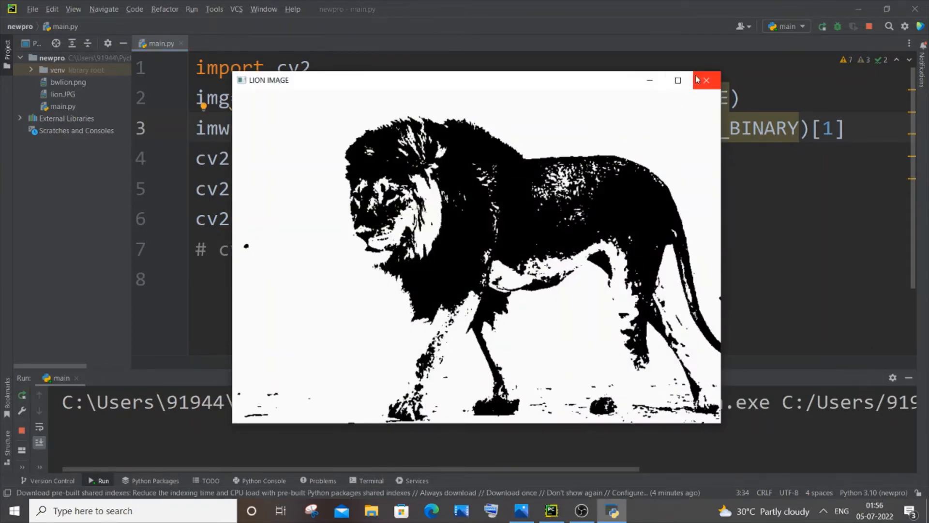
# Lower the threshold from 140 to 100, rerun, and close the sparser lion preview
pyautogui.click(704, 80)
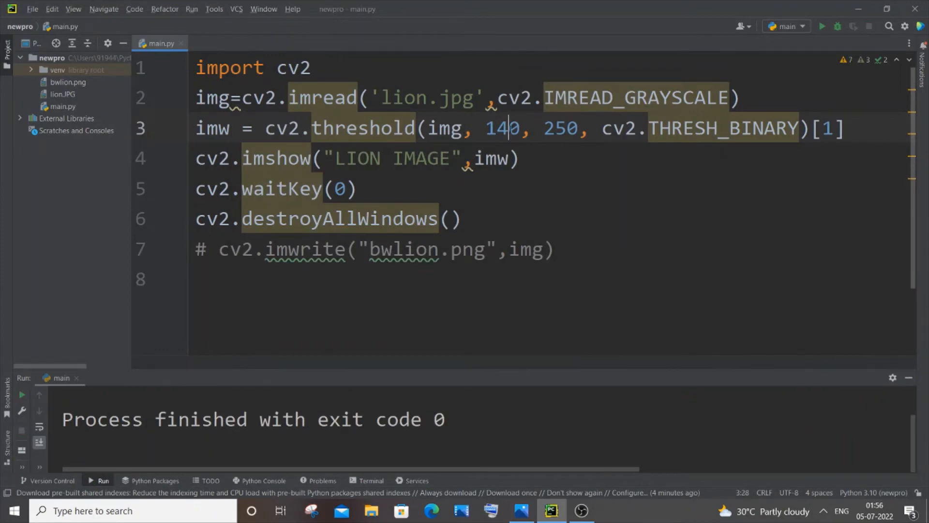
pyautogui.write('100')
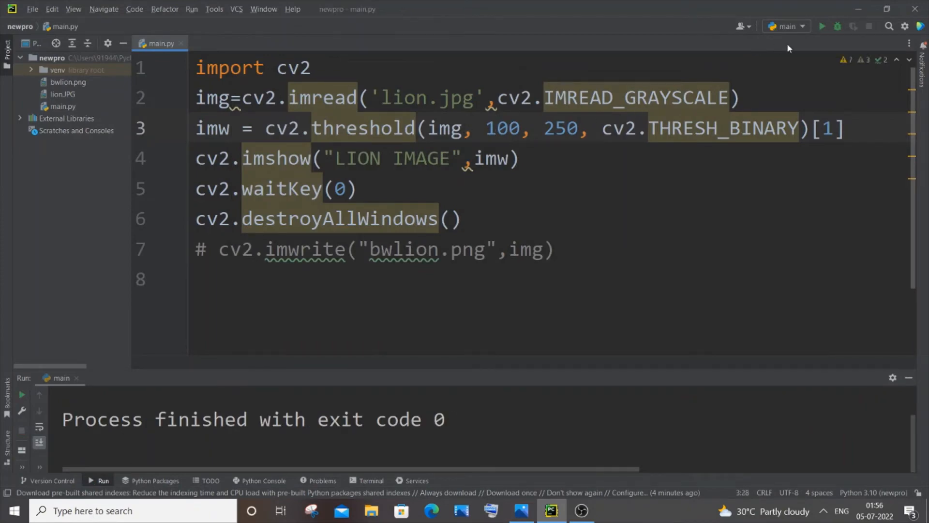
pyautogui.click(821, 26)
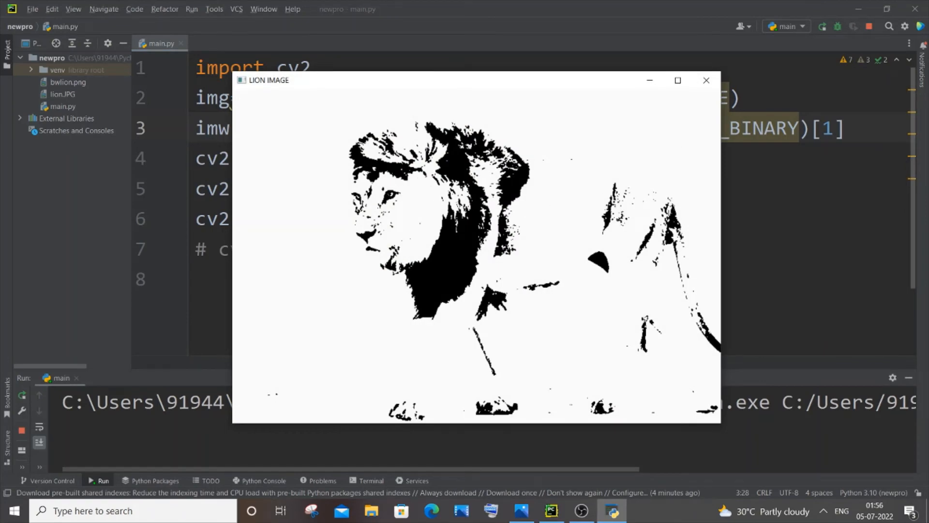
pyautogui.click(706, 79)
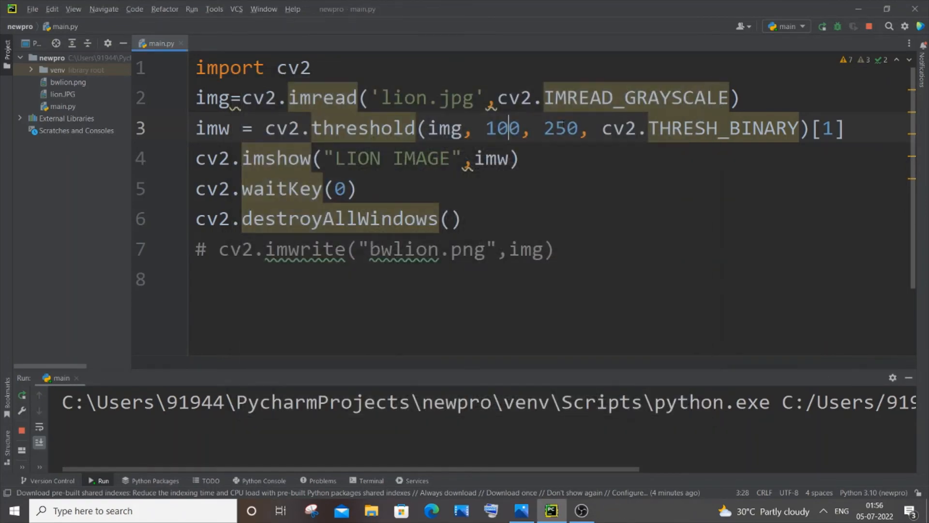
pyautogui.doubleClick(503, 128)
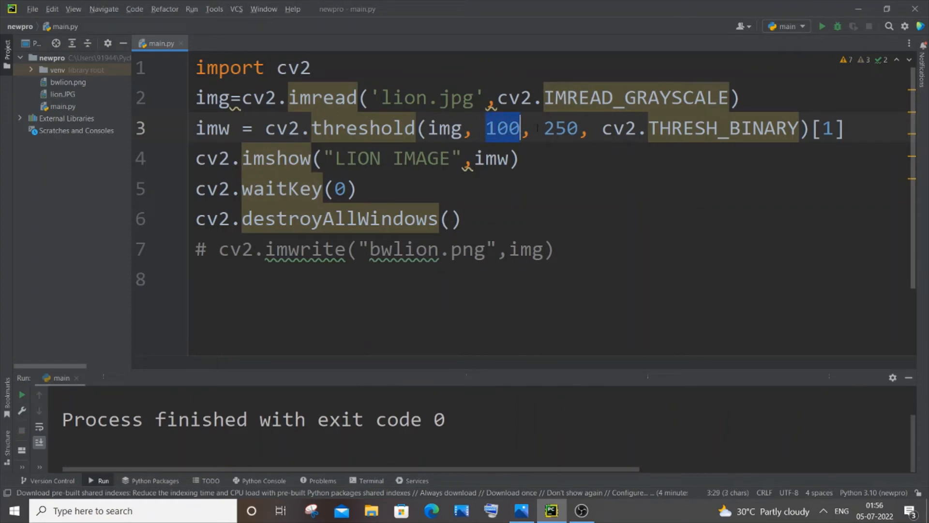
pyautogui.doubleClick(560, 128)
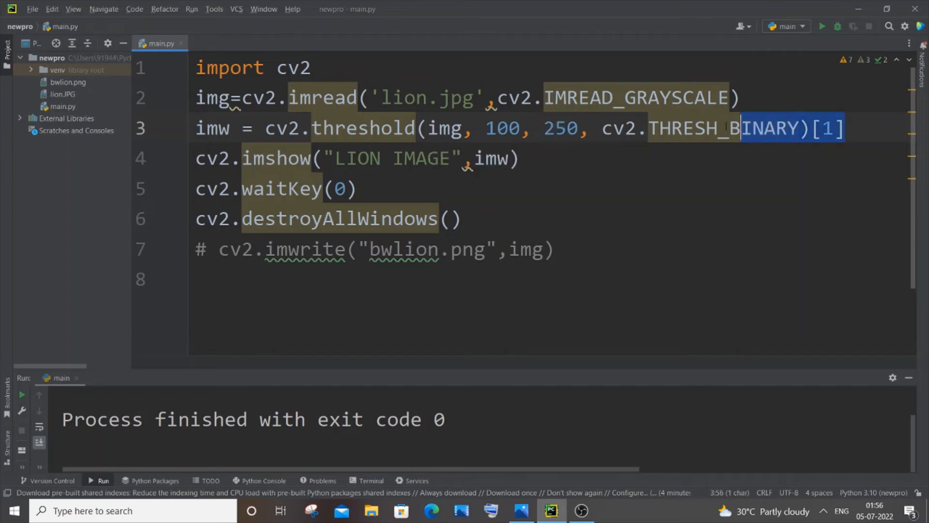
# Comment out the threshold line, show img, and begin cv2.imwrite("bwlion.png", ...)
pyautogui.press('ctrl+slash')
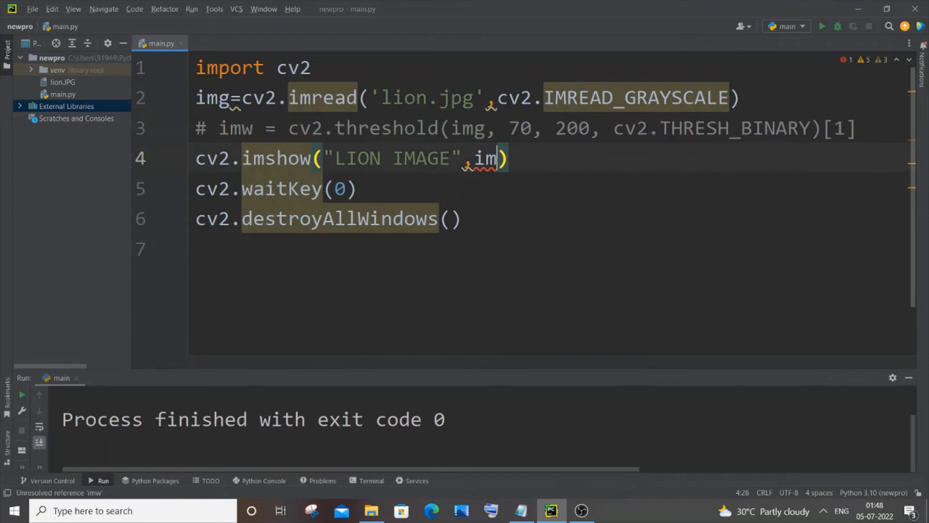
pyautogui.write('g')
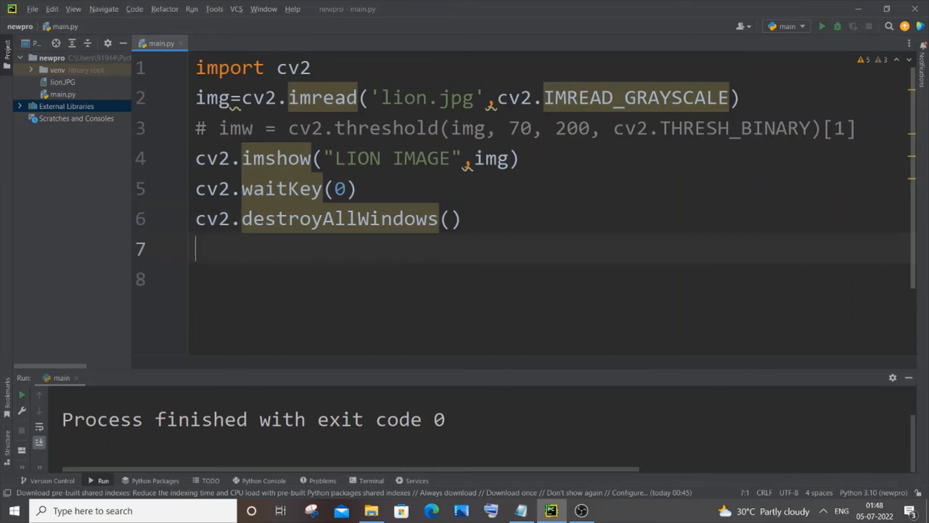
pyautogui.write('cv2.i')
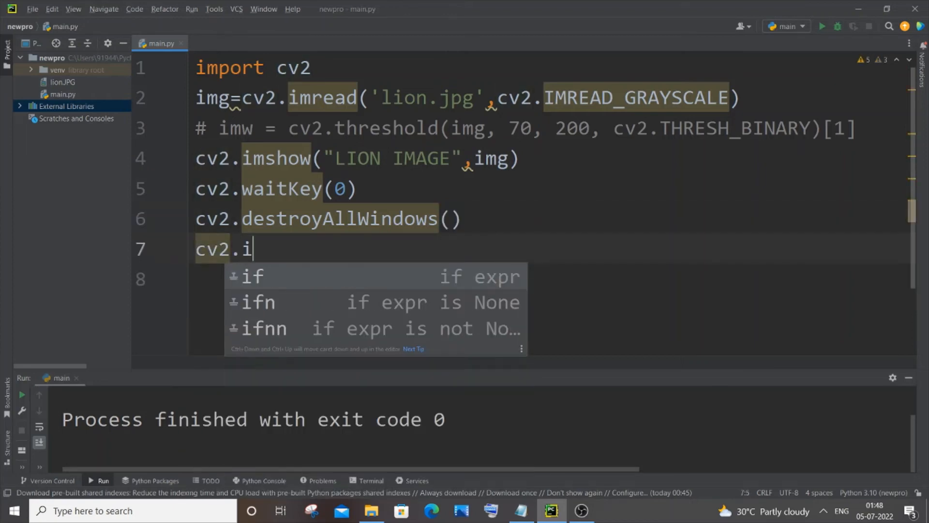
pyautogui.write('mwrite')
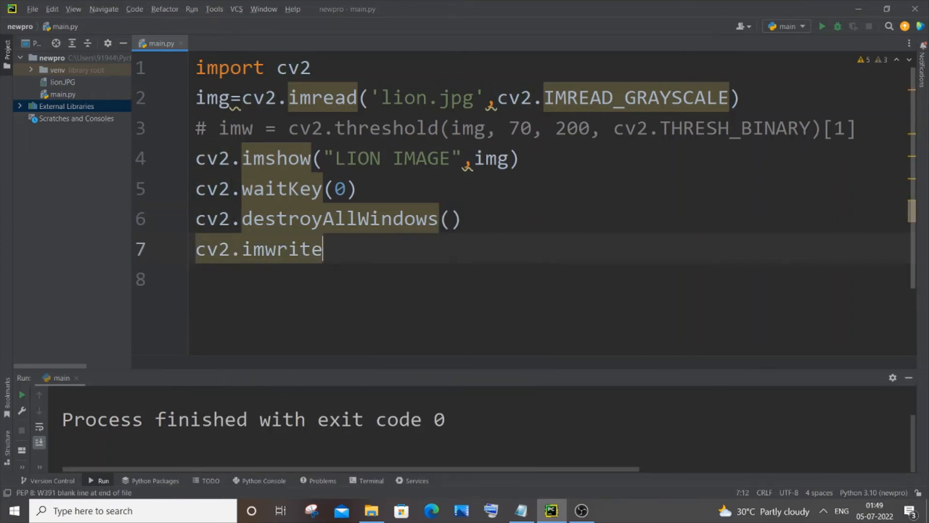
pyautogui.write('("")')
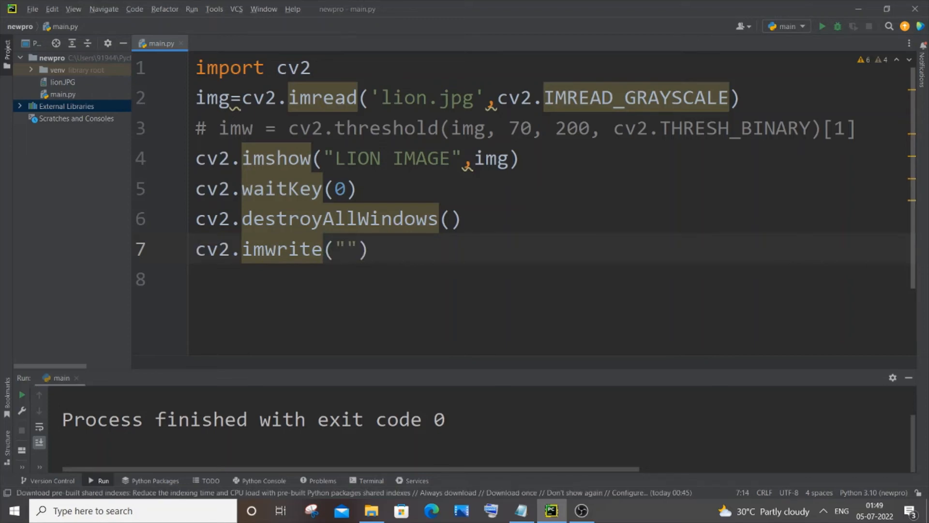
pyautogui.write('bwlio')
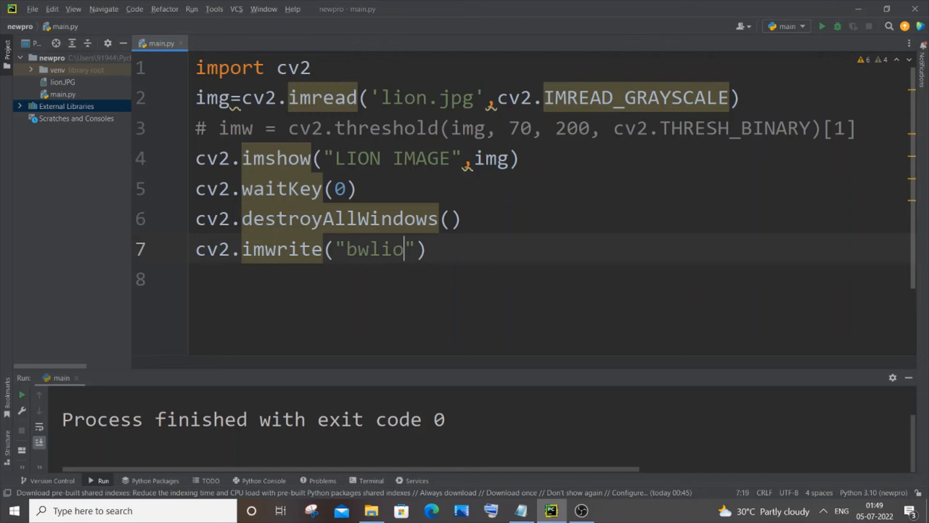
pyautogui.write('.')
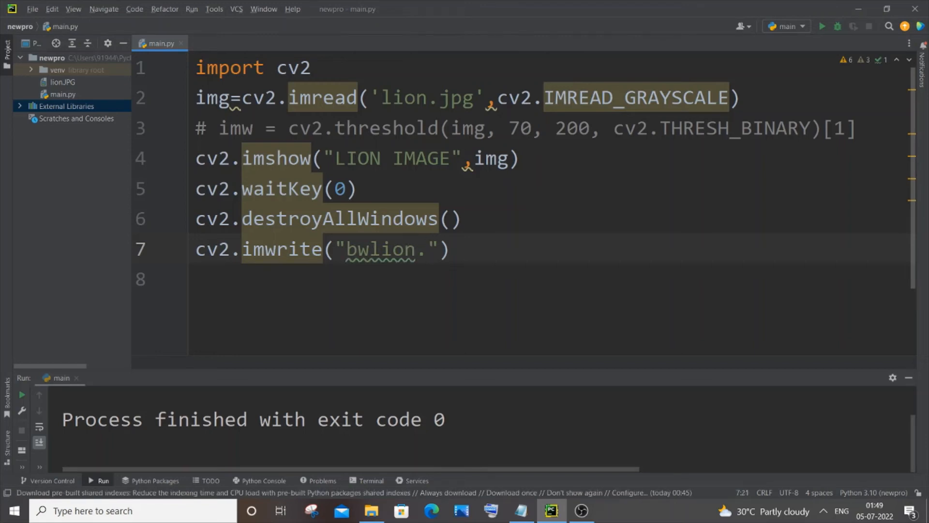
pyautogui.write('png')
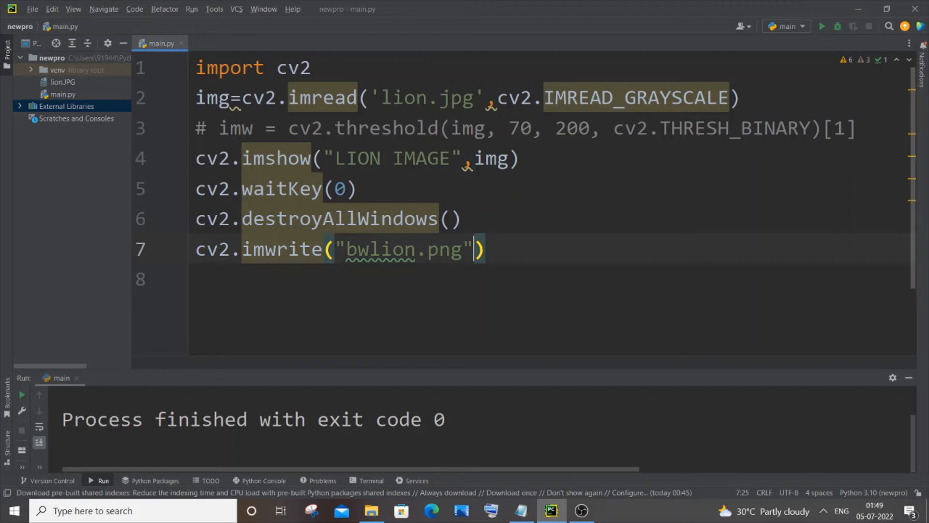
pyautogui.write(',')
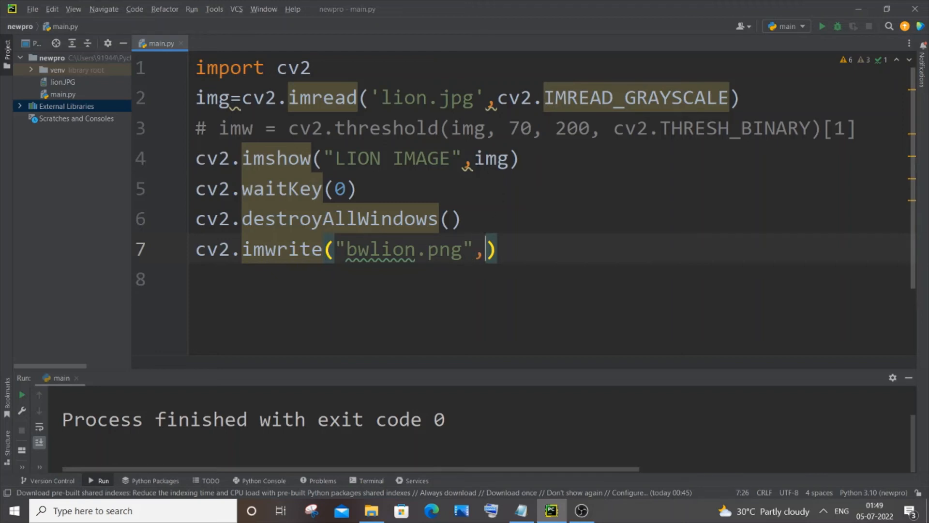
# Pass img as the image to save and run the script
pyautogui.click(228, 98)
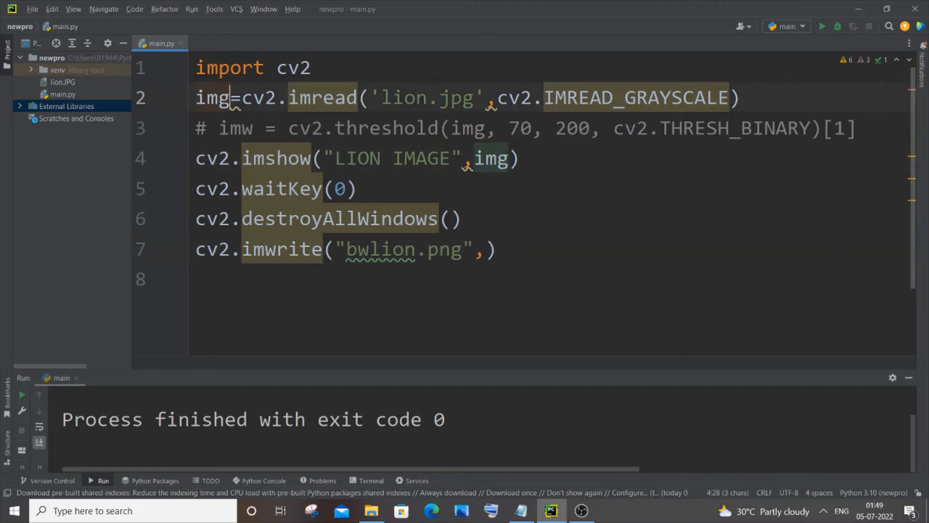
pyautogui.write('i')
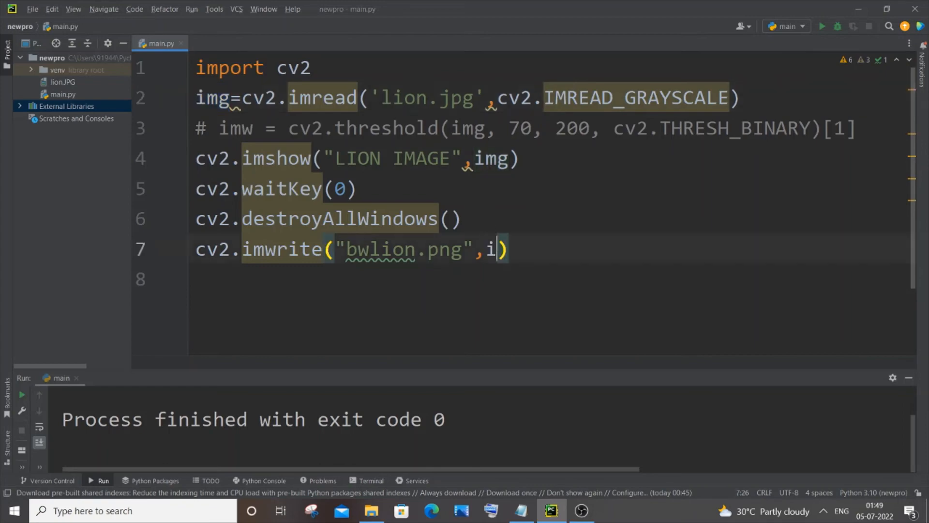
pyautogui.write('mg')
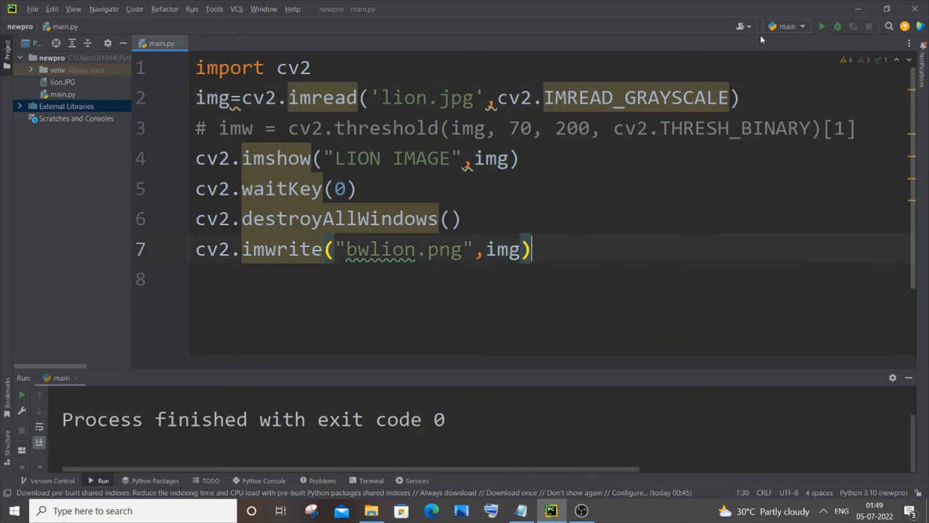
pyautogui.click(822, 26)
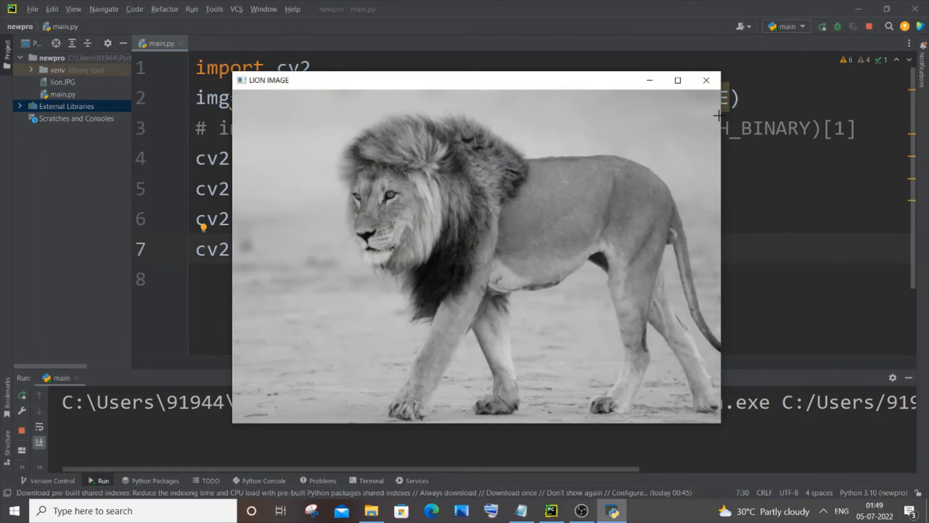
# Close the lion preview and select bwlion.png in the newpro folder in File Explorer
pyautogui.click(705, 80)
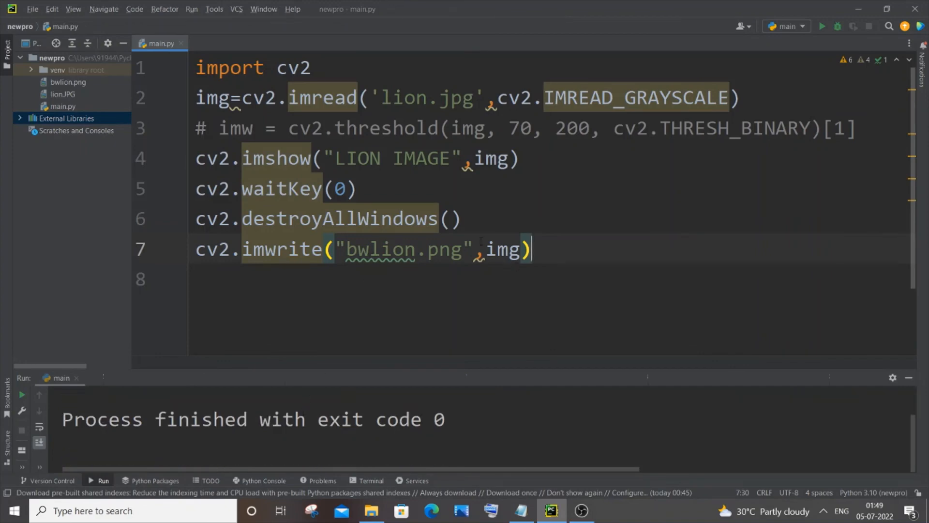
pyautogui.moveTo(52, 58)
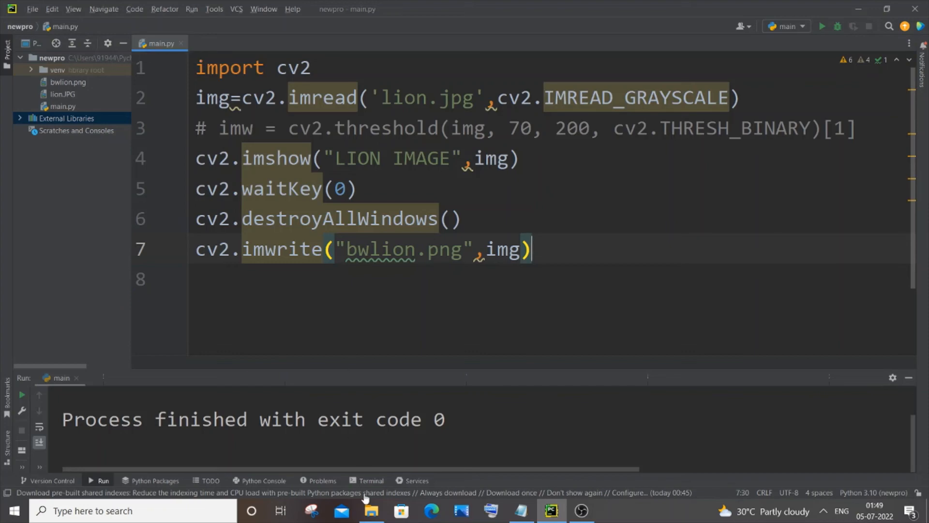
pyautogui.click(372, 510)
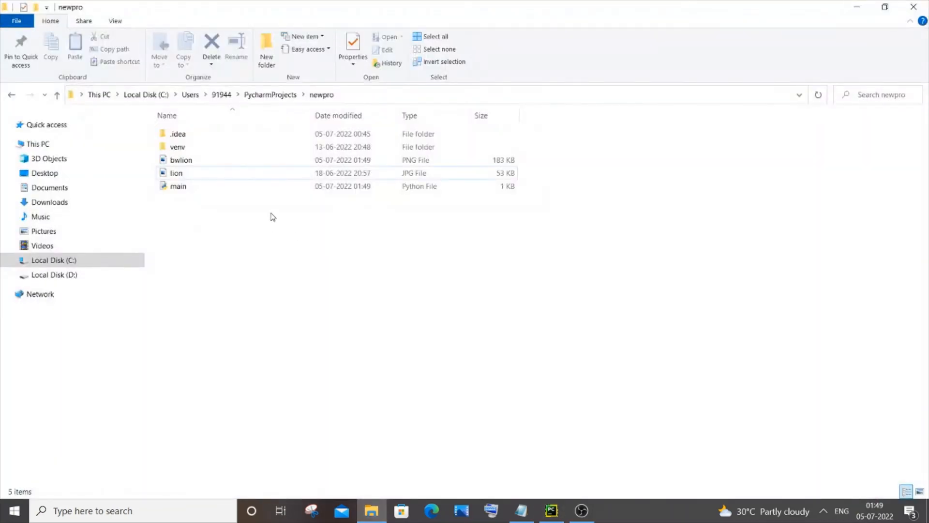
pyautogui.click(180, 160)
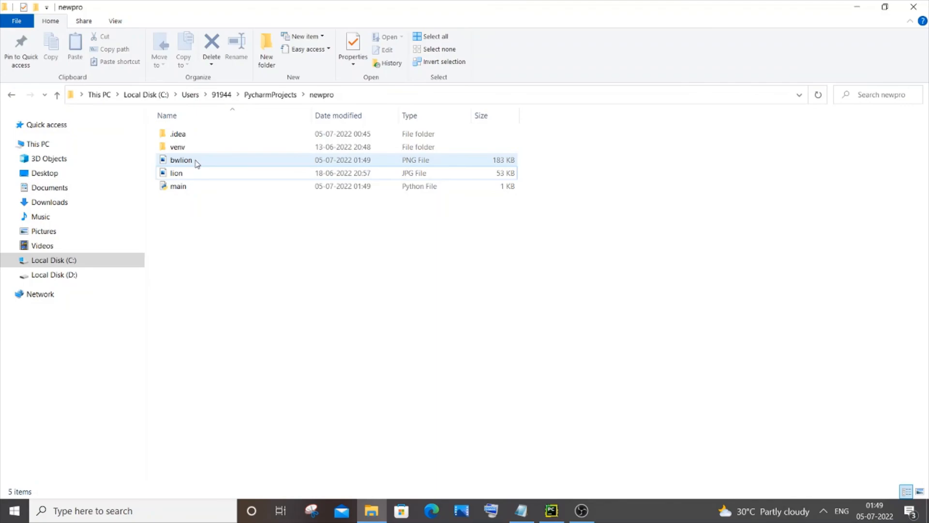
# Open bwlion.png in Photos, then minimize Photos to return to PyCharm
pyautogui.doubleClick(180, 160)
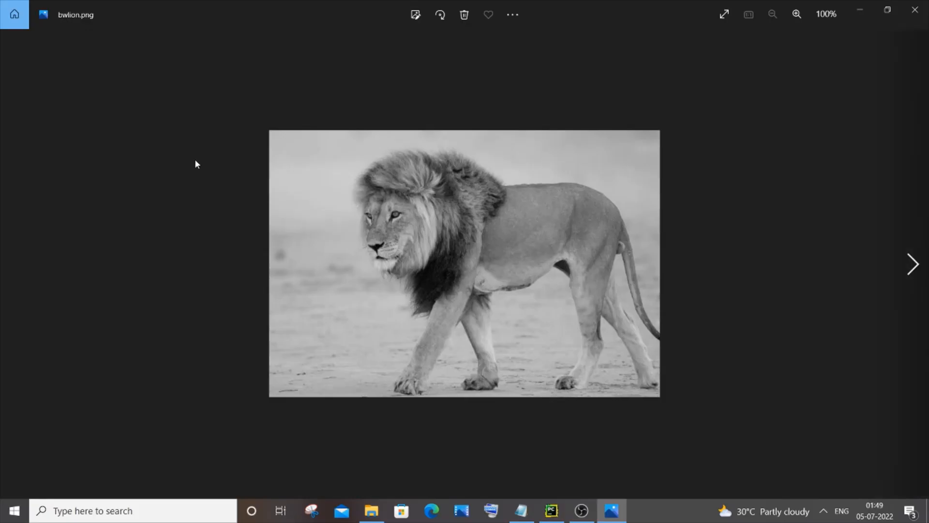
pyautogui.moveTo(915, 285)
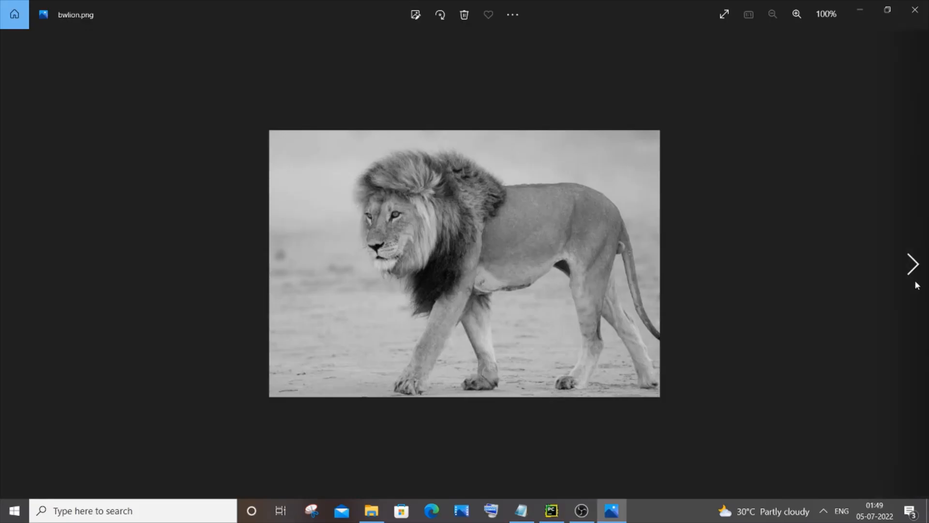
pyautogui.moveTo(860, 10)
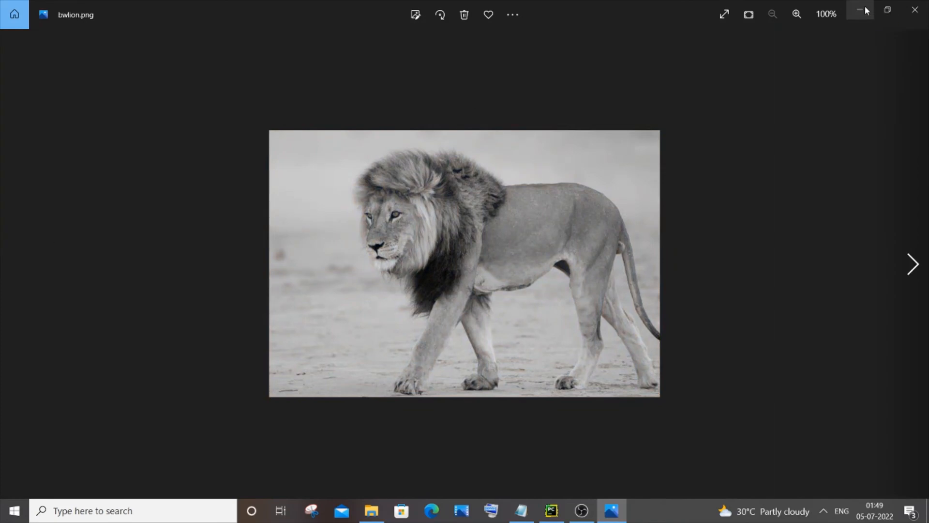
pyautogui.click(549, 510)
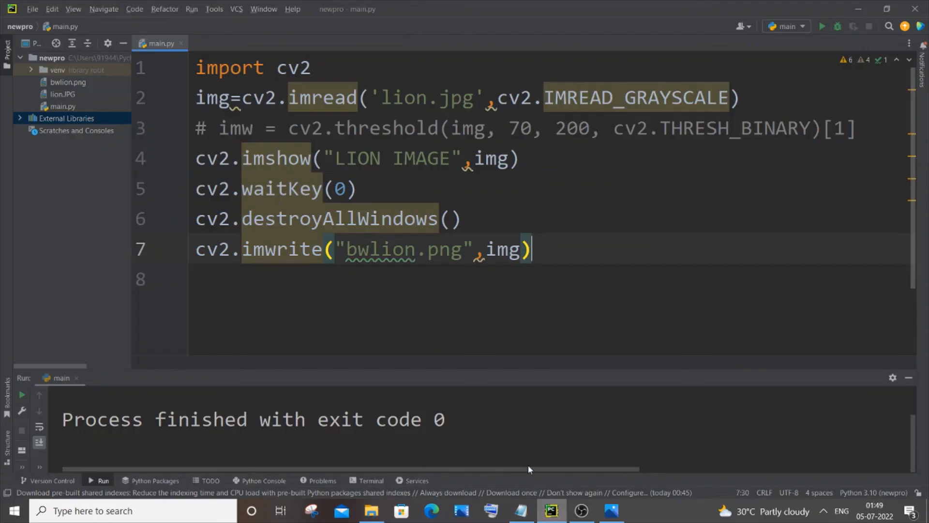